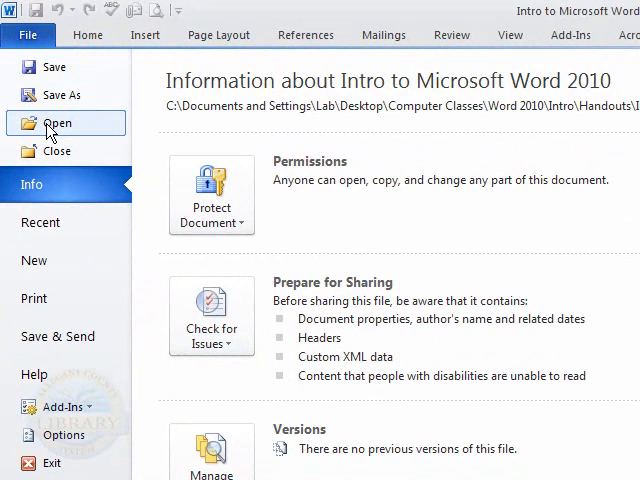
{"action": "mouse_move", "coordinate": [42, 151]}
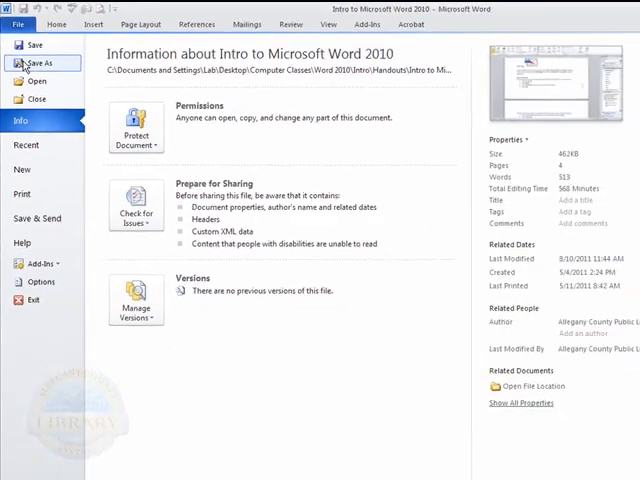
Step: Open Save As on the Handouts folder, named 'Intro to Microsoft Word 2010'
{"action": "left_click", "coordinate": [43, 62]}
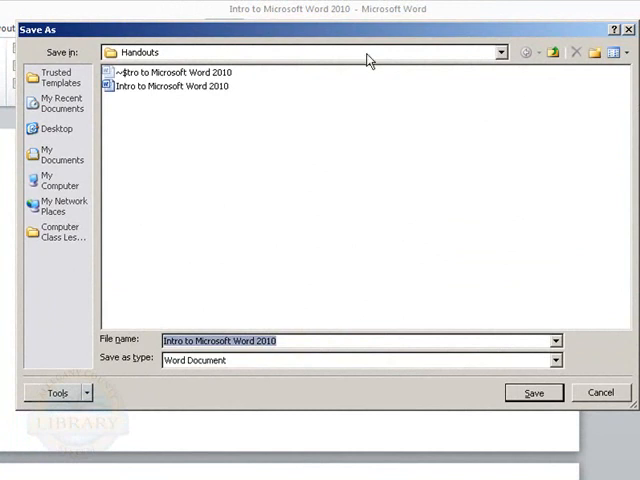
{"action": "mouse_move", "coordinate": [315, 209]}
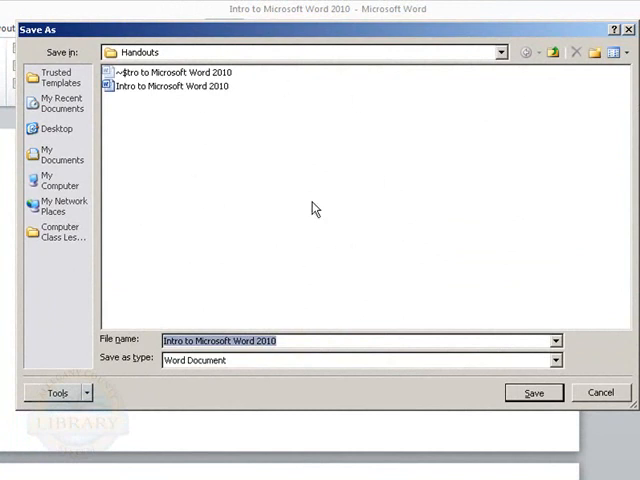
{"action": "left_click", "coordinate": [57, 184]}
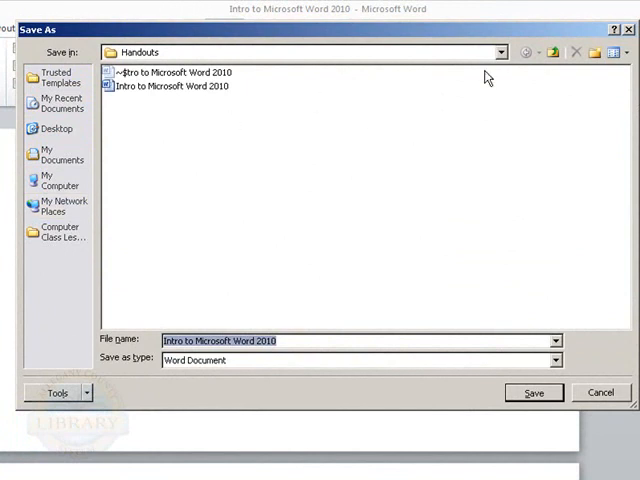
{"action": "left_click", "coordinate": [530, 52]}
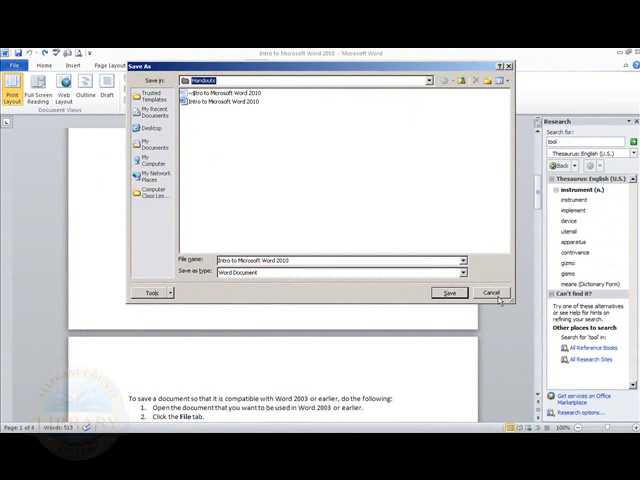
Step: Cancel Save As, browse Open to Gmail > Handouts > Using Gmail, then cancel
{"action": "left_click", "coordinate": [490, 292]}
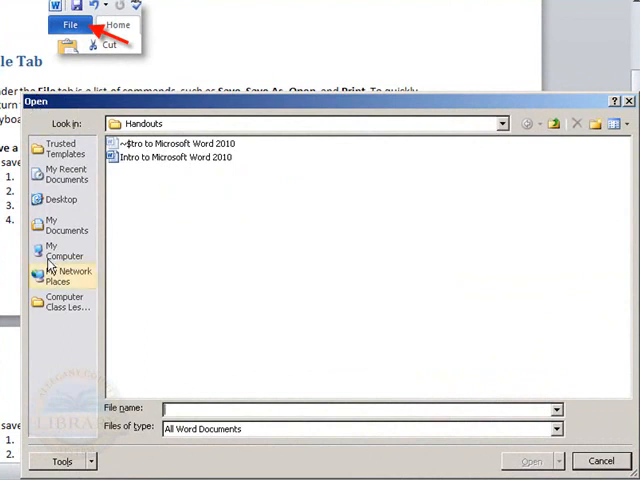
{"action": "mouse_move", "coordinate": [333, 283]}
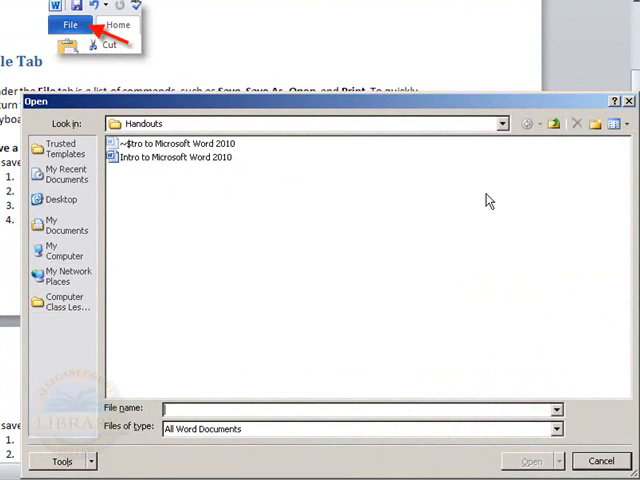
{"action": "left_click", "coordinate": [502, 123]}
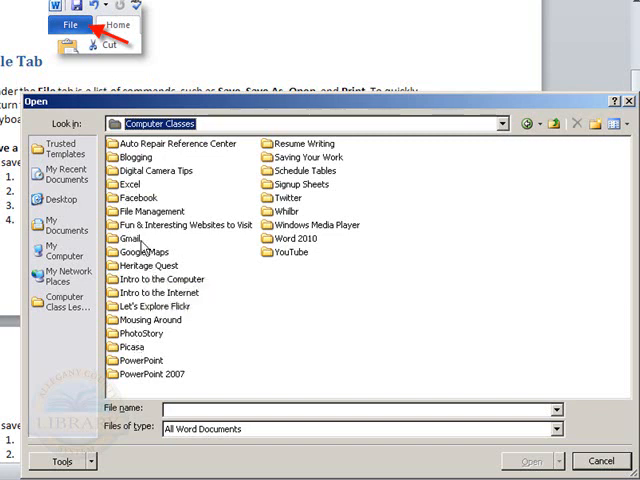
{"action": "double_click", "coordinate": [131, 238]}
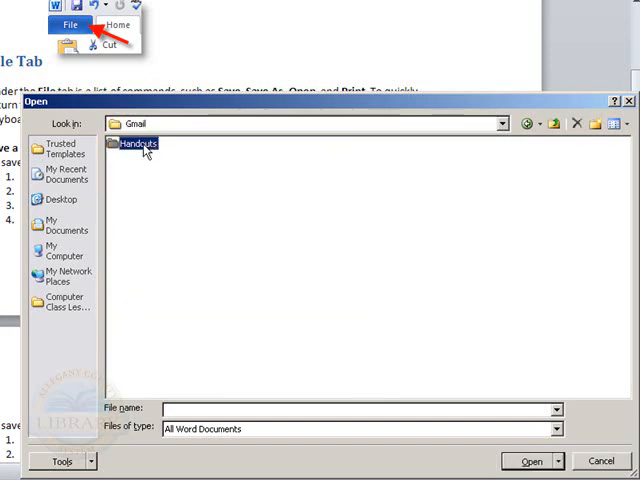
{"action": "double_click", "coordinate": [136, 144]}
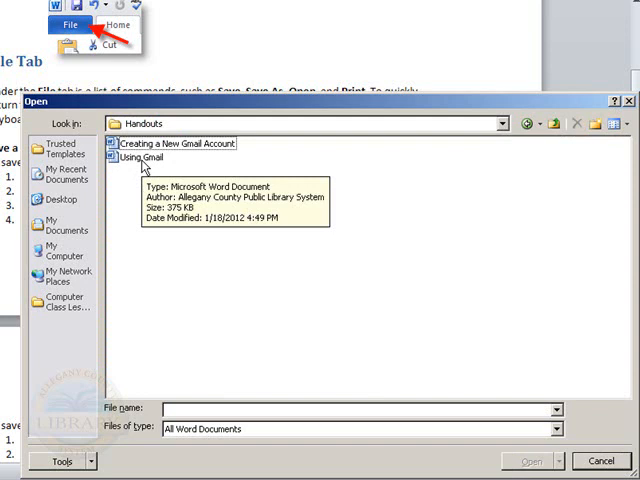
{"action": "left_click", "coordinate": [140, 158]}
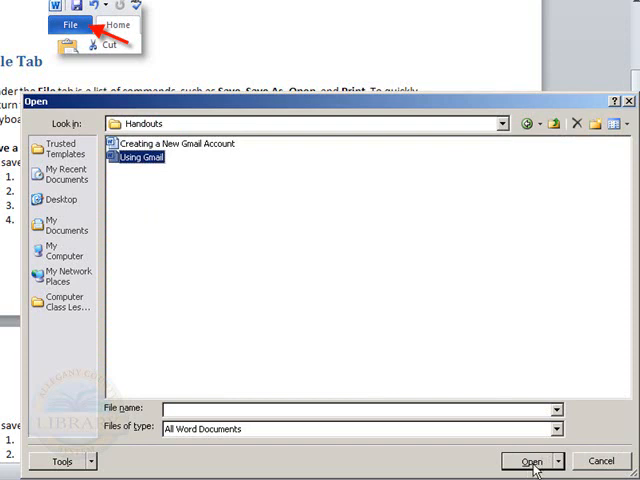
{"action": "mouse_move", "coordinate": [604, 462]}
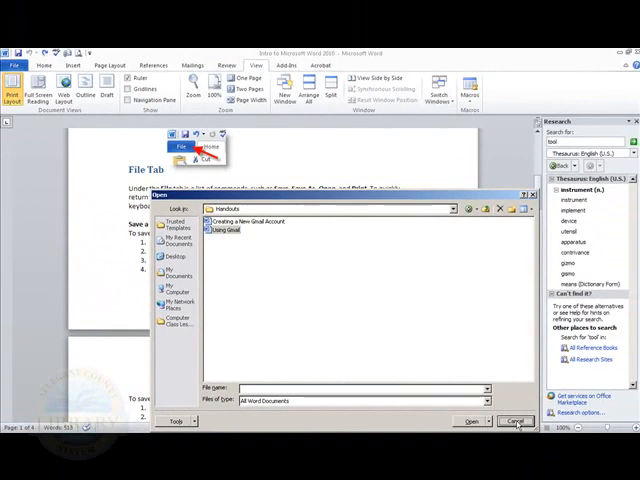
{"action": "left_click", "coordinate": [515, 420]}
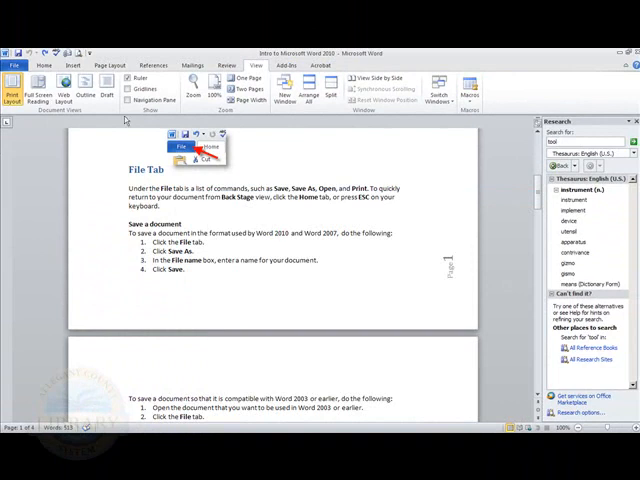
Step: Show the New page, preview Blank document, and scroll the Office.com template categories
{"action": "left_click", "coordinate": [13, 65]}
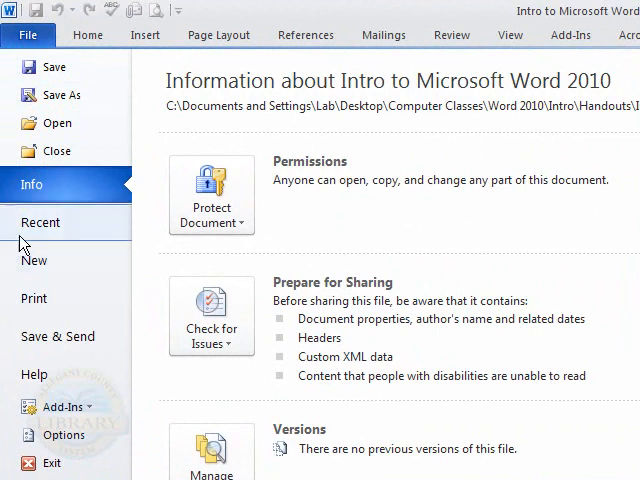
{"action": "mouse_move", "coordinate": [40, 260]}
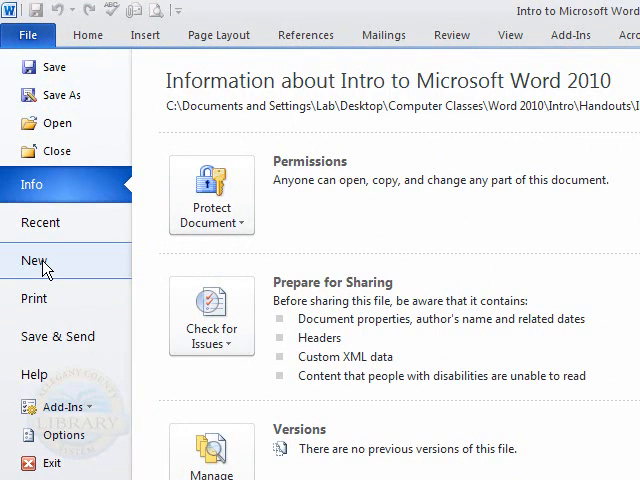
{"action": "left_click", "coordinate": [37, 260]}
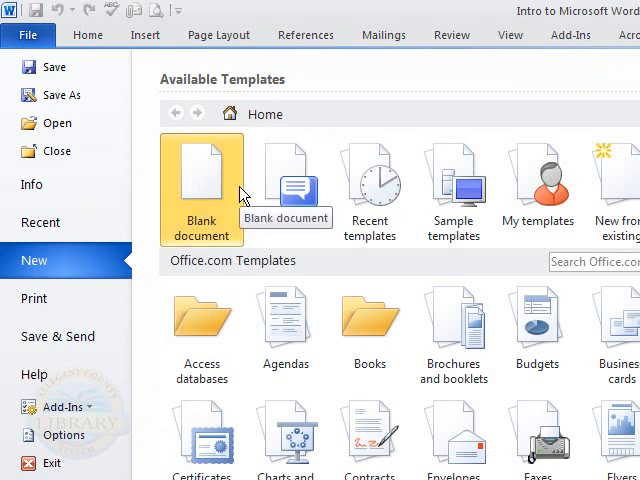
{"action": "left_click", "coordinate": [29, 35]}
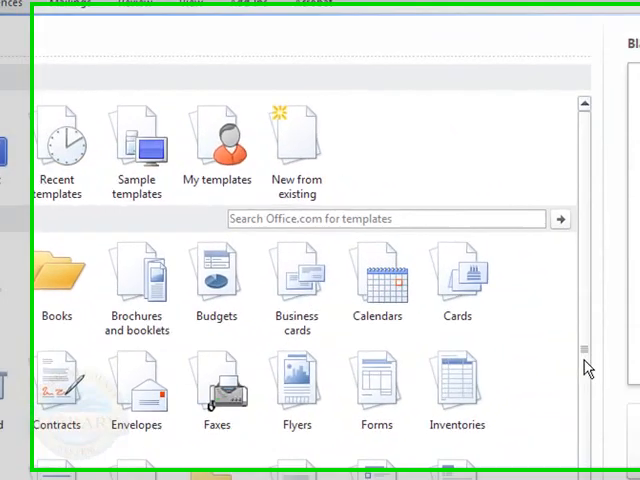
{"action": "scroll", "scroll_direction": "down", "scroll_amount": 3}
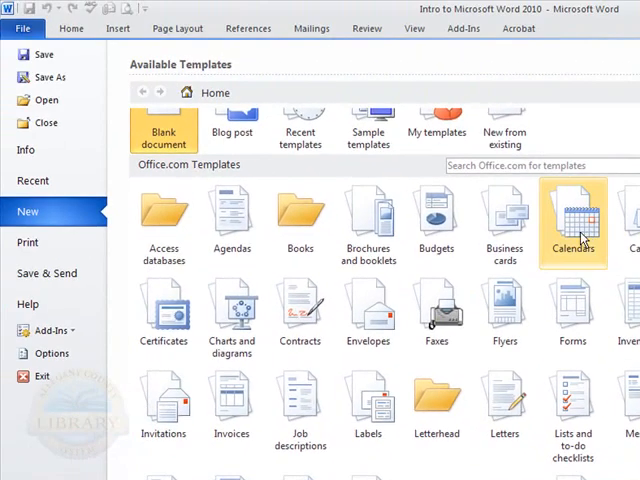
Step: Browse Calendars > 2012 calendars and preview the 2012 12-month Photo Calendar (M-S)
{"action": "double_click", "coordinate": [573, 221]}
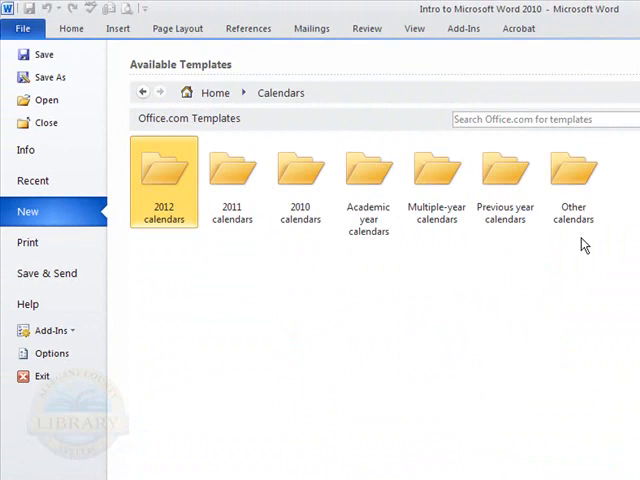
{"action": "mouse_move", "coordinate": [423, 369]}
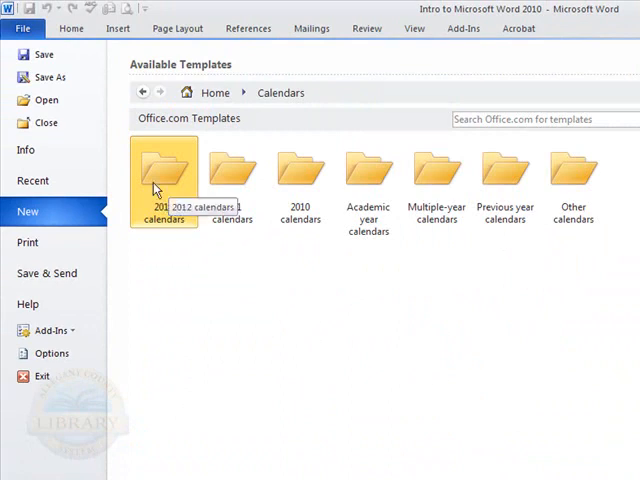
{"action": "mouse_move", "coordinate": [232, 180]}
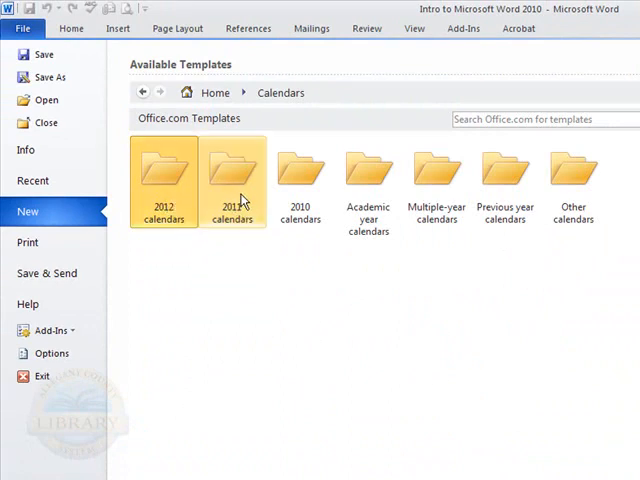
{"action": "double_click", "coordinate": [163, 170]}
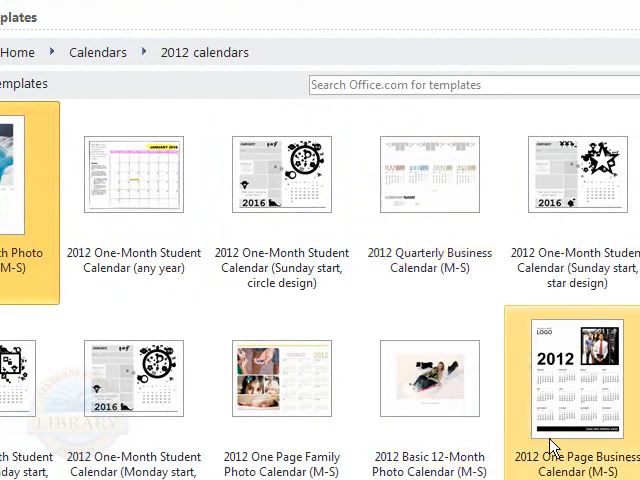
{"action": "mouse_move", "coordinate": [573, 453]}
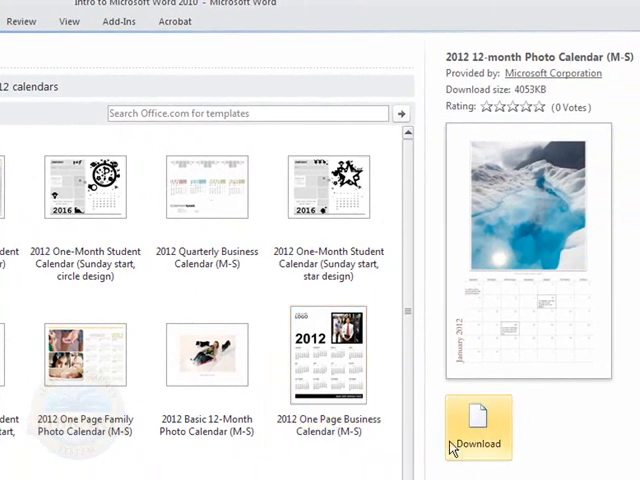
{"action": "mouse_move", "coordinate": [562, 337]}
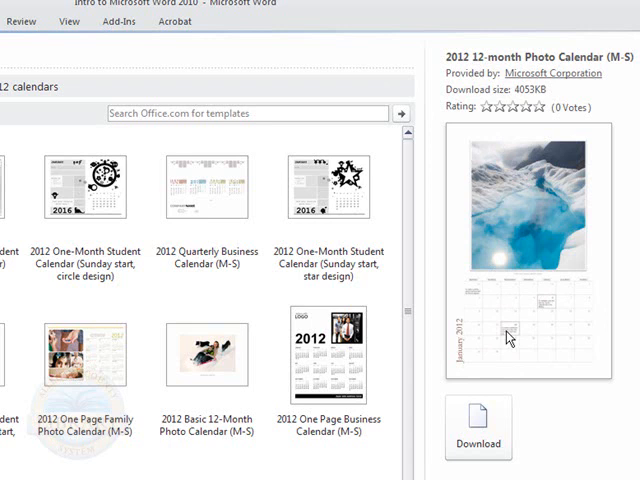
{"action": "left_click", "coordinate": [24, 27]}
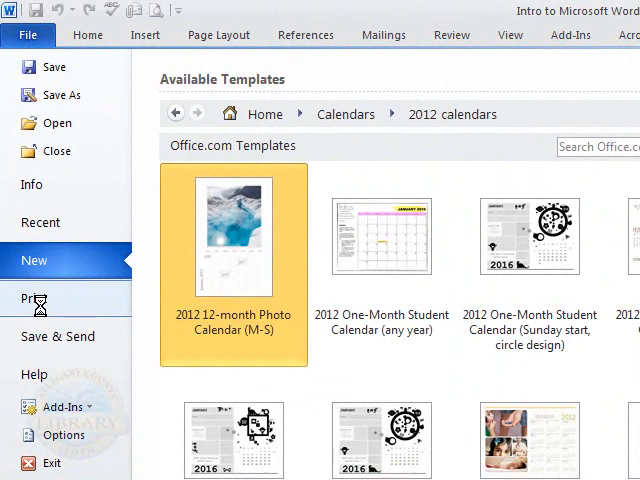
Step: Show the Print page and printer list, then page the preview through to page 4
{"action": "left_click", "coordinate": [34, 298]}
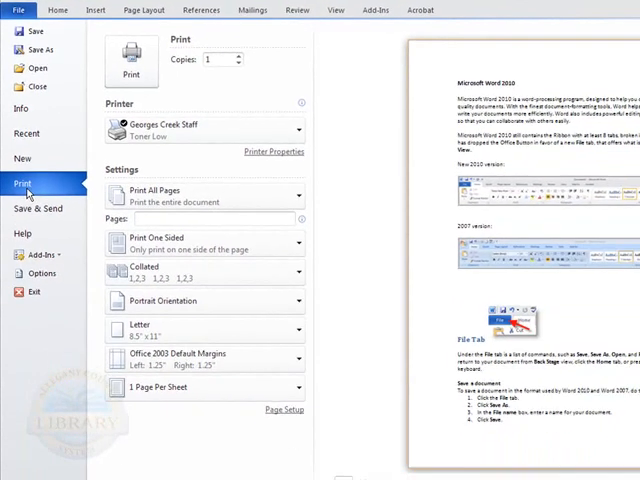
{"action": "mouse_move", "coordinate": [218, 30]}
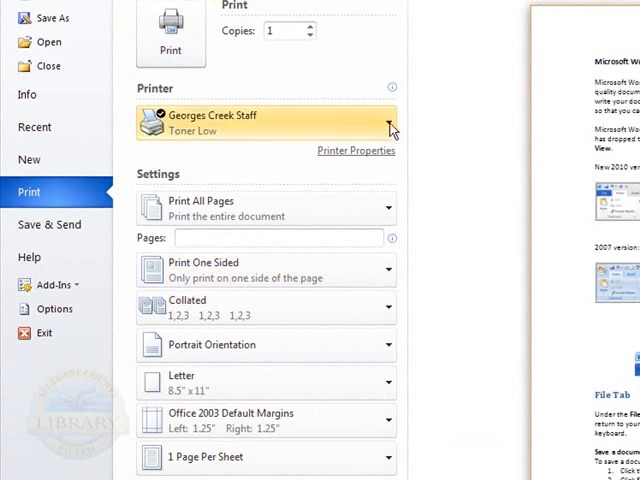
{"action": "left_click", "coordinate": [265, 122]}
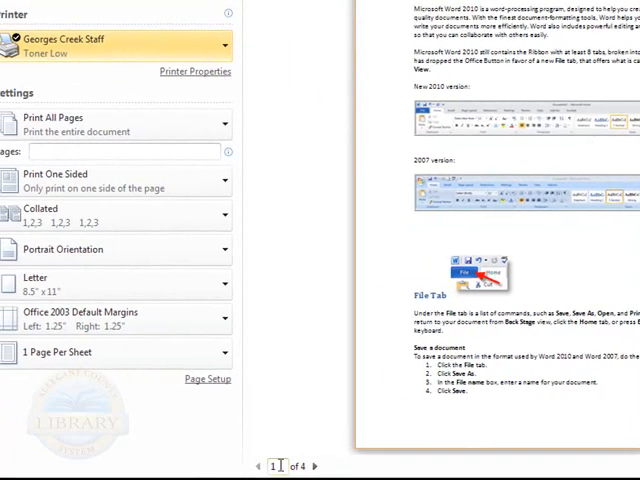
{"action": "left_click", "coordinate": [313, 466]}
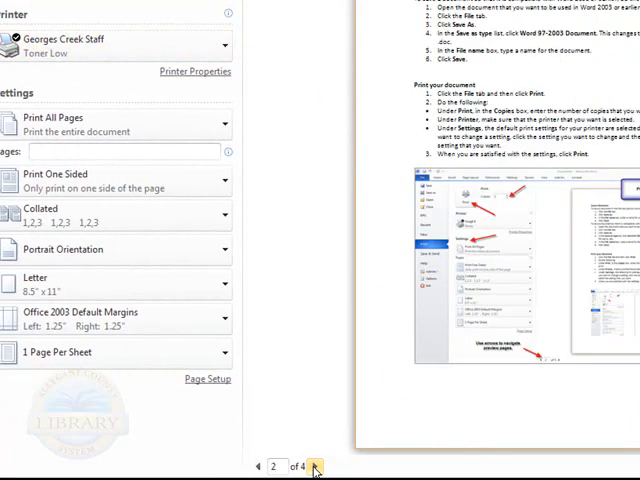
{"action": "left_click", "coordinate": [313, 467]}
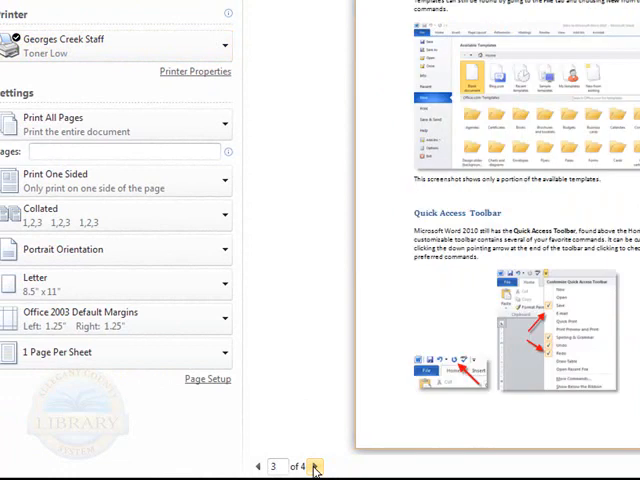
{"action": "left_click", "coordinate": [325, 467]}
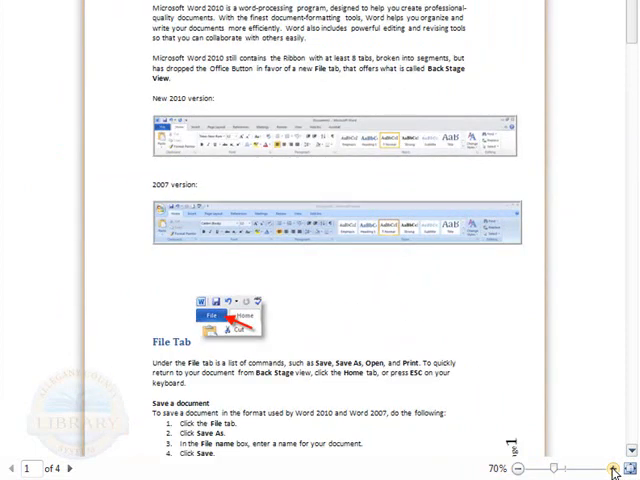
{"action": "mouse_move", "coordinate": [257, 293]}
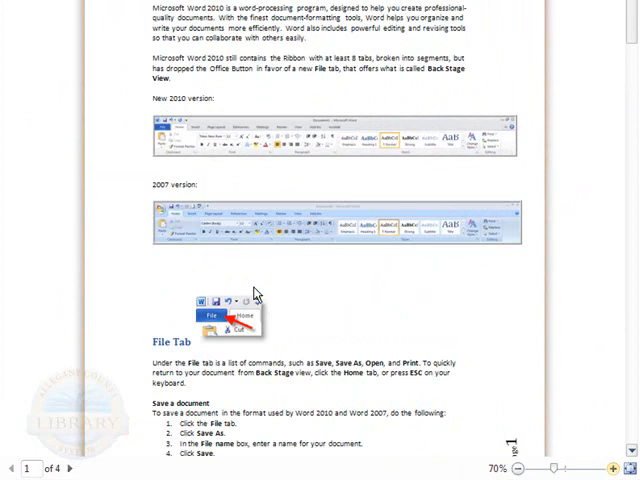
Step: Zoom the print preview in so page one's text is readable
{"action": "left_click", "coordinate": [211, 314]}
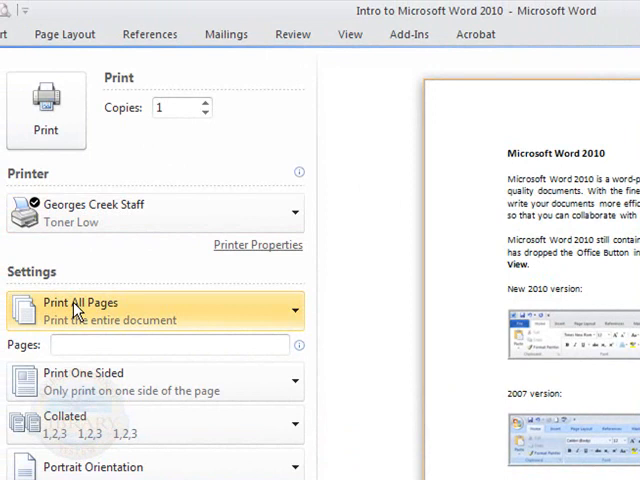
{"action": "mouse_move", "coordinate": [167, 318]}
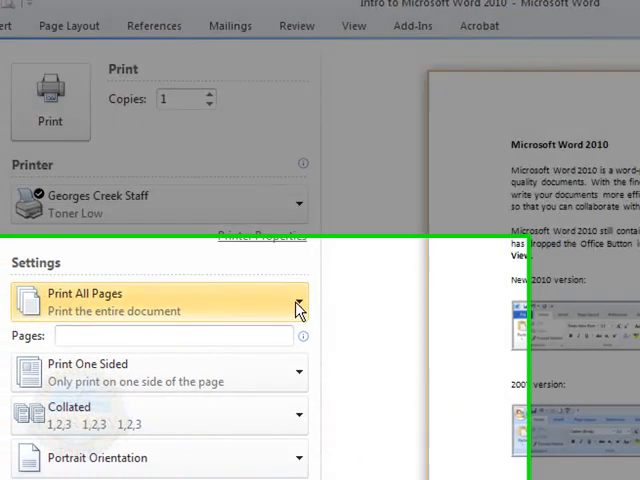
Step: Set the print range to Print Current Page
{"action": "left_click", "coordinate": [290, 307]}
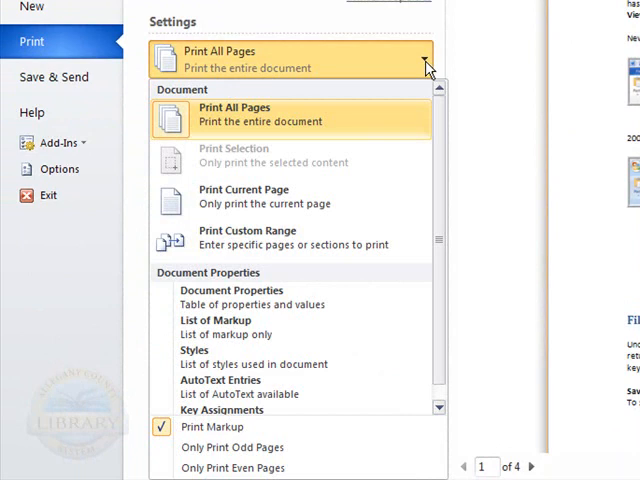
{"action": "left_click", "coordinate": [234, 114]}
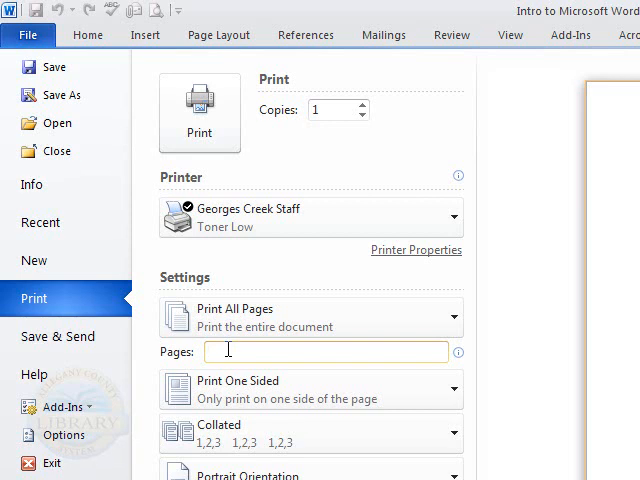
{"action": "scroll", "scroll_direction": "down", "scroll_amount": 3}
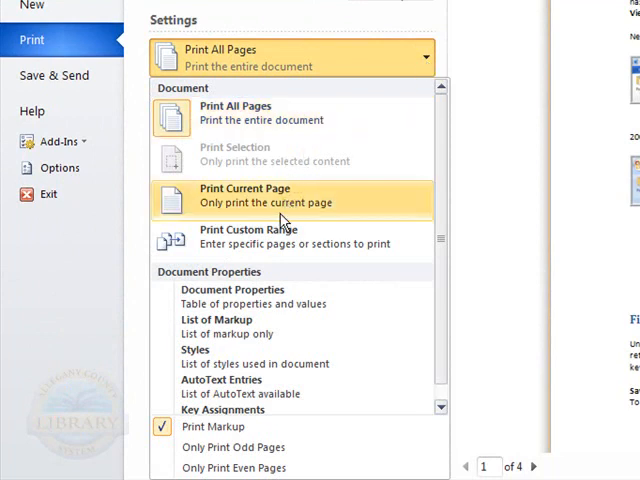
{"action": "left_click", "coordinate": [245, 195]}
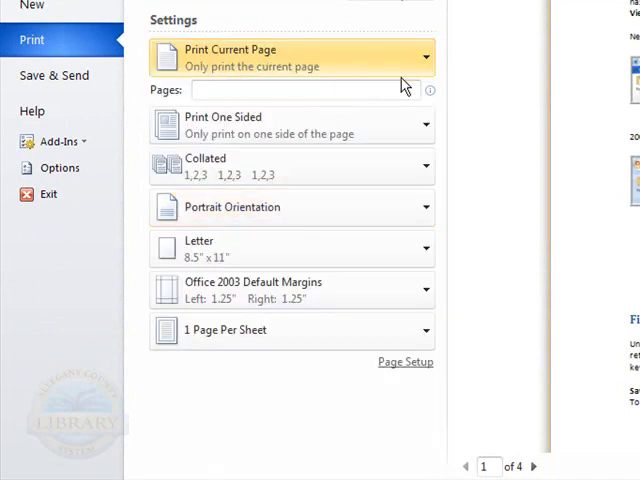
Step: Switch to Print Custom Range with pages 2-4
{"action": "left_click", "coordinate": [425, 57]}
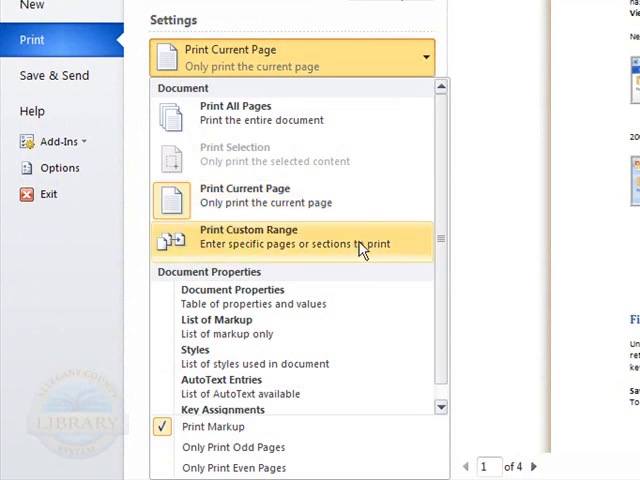
{"action": "left_click", "coordinate": [248, 240]}
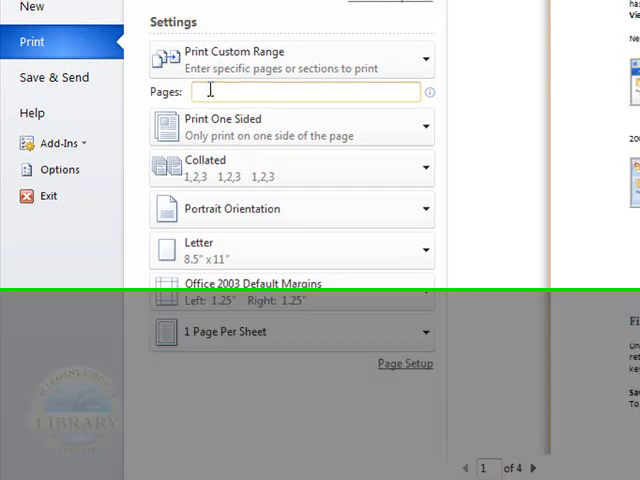
{"action": "type", "text": "2-4"}
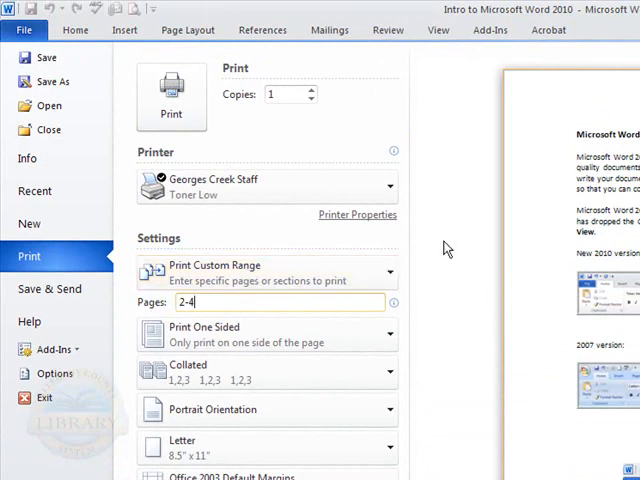
{"action": "left_click", "coordinate": [265, 272]}
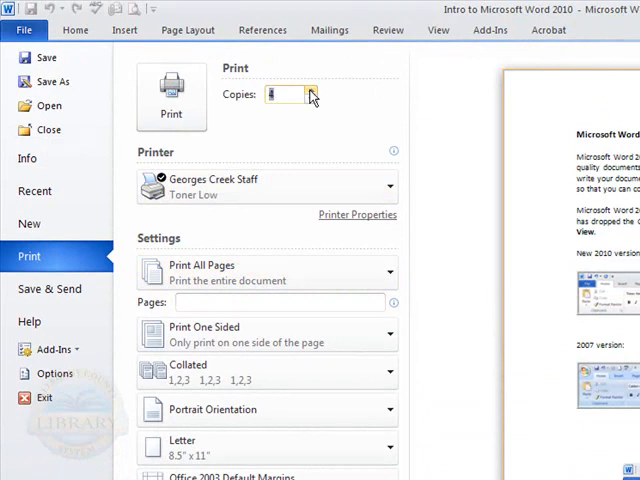
Step: Adjust the Copies count back to 1 and keep the Collated option
{"action": "left_click", "coordinate": [311, 90]}
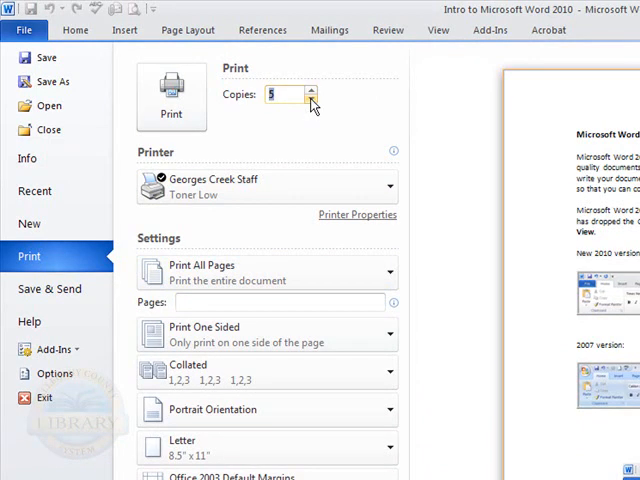
{"action": "left_click", "coordinate": [310, 92]}
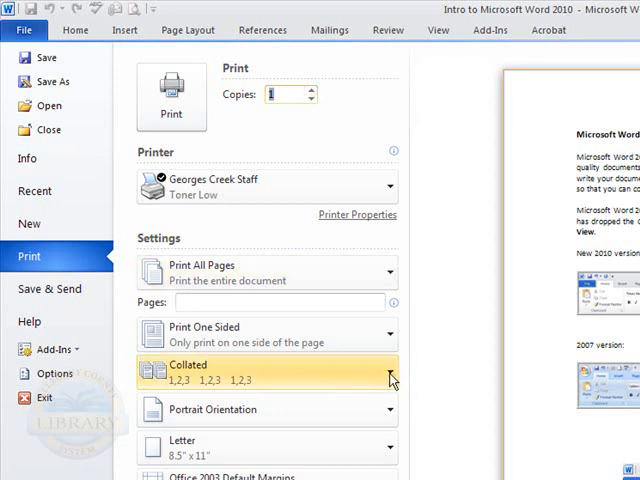
{"action": "left_click", "coordinate": [267, 370]}
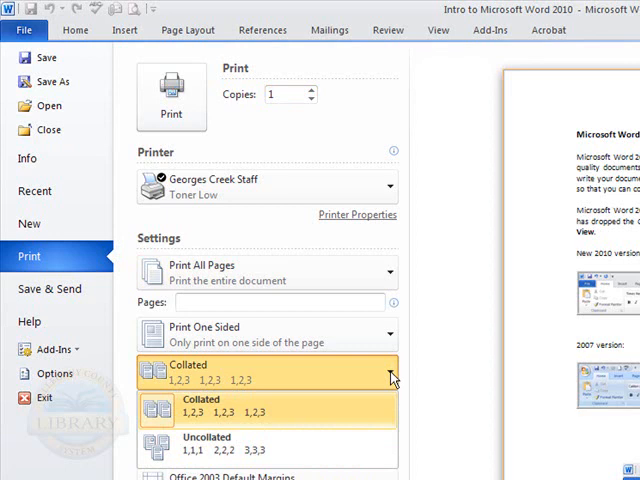
{"action": "left_click", "coordinate": [265, 373]}
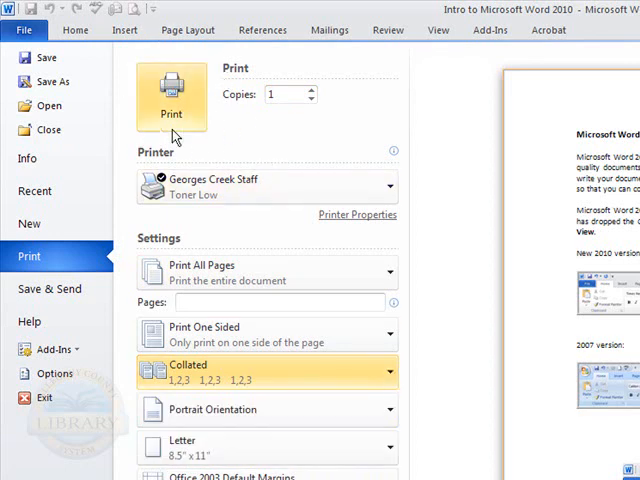
{"action": "mouse_move", "coordinate": [190, 120]}
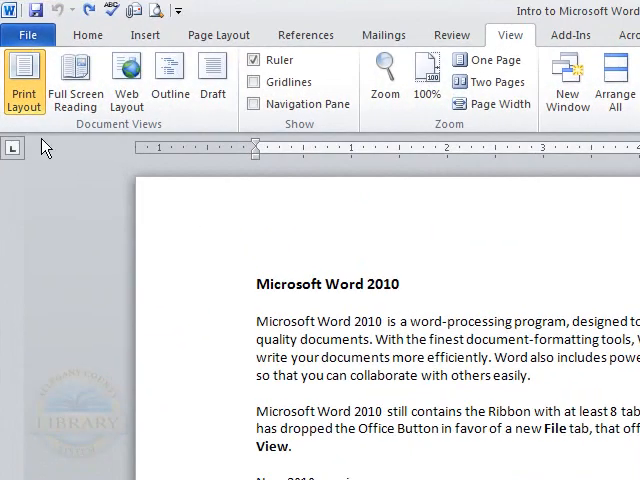
Step: Show the Info screen, then return to the document on the Home ribbon
{"action": "left_click", "coordinate": [27, 34]}
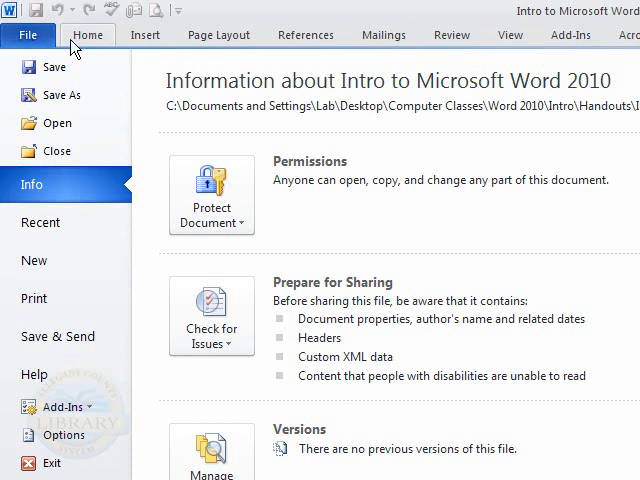
{"action": "left_click", "coordinate": [88, 34]}
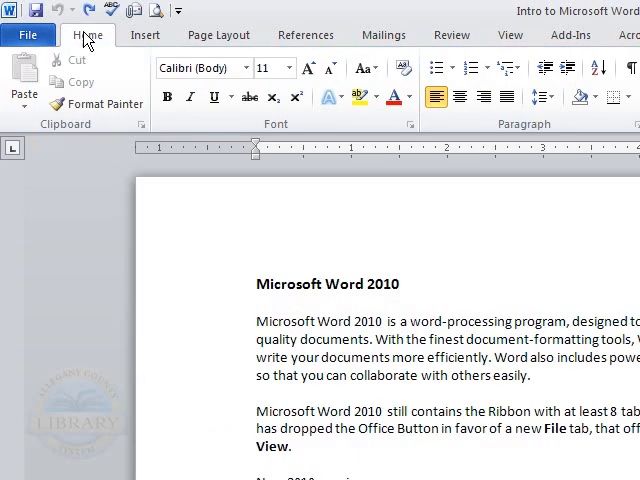
{"action": "mouse_move", "coordinate": [100, 47]}
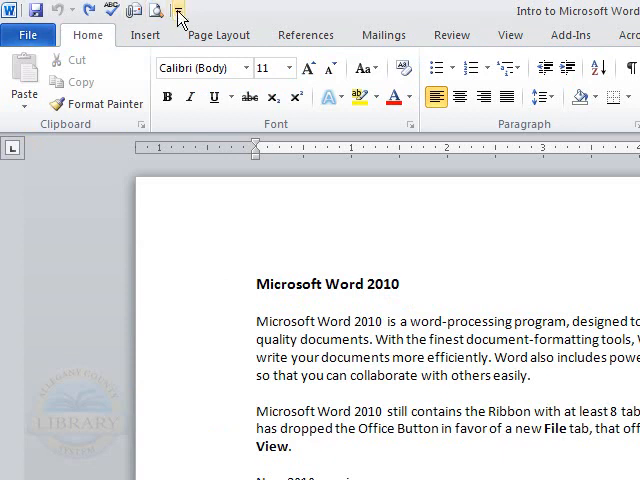
{"action": "mouse_move", "coordinate": [179, 12]}
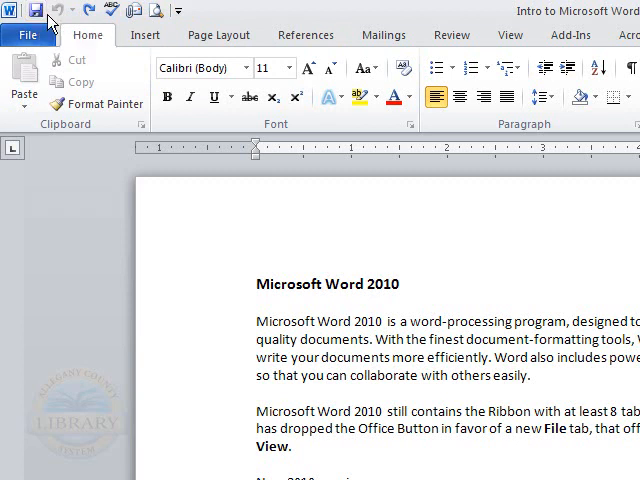
{"action": "mouse_move", "coordinate": [62, 10]}
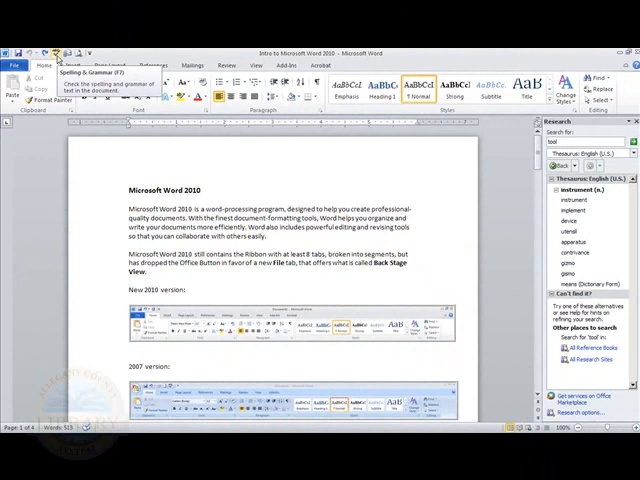
{"action": "mouse_move", "coordinate": [57, 58]}
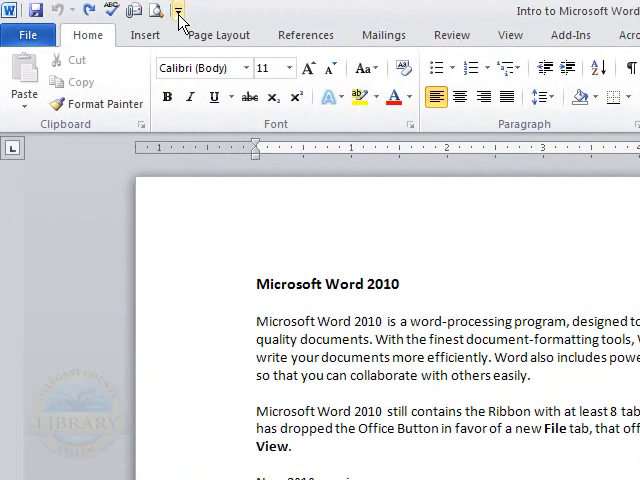
{"action": "mouse_move", "coordinate": [180, 10]}
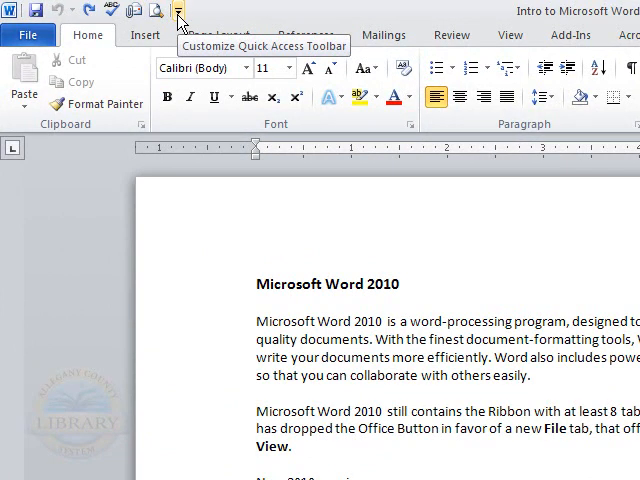
Step: Remove Undo from the Quick Access Toolbar
{"action": "left_click", "coordinate": [180, 10]}
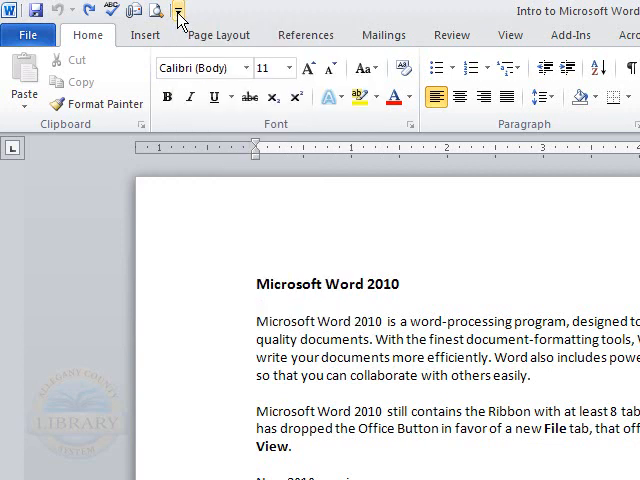
{"action": "left_click", "coordinate": [179, 10]}
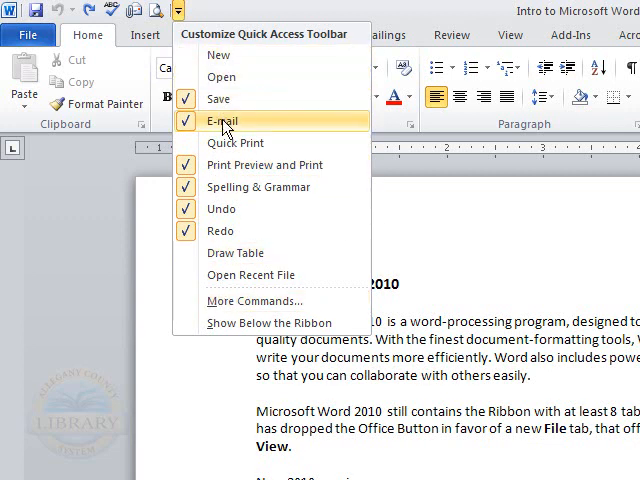
{"action": "mouse_move", "coordinate": [235, 142]}
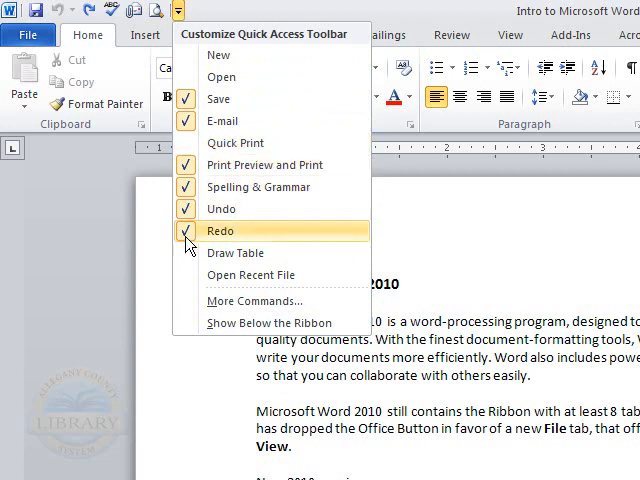
{"action": "mouse_move", "coordinate": [222, 121]}
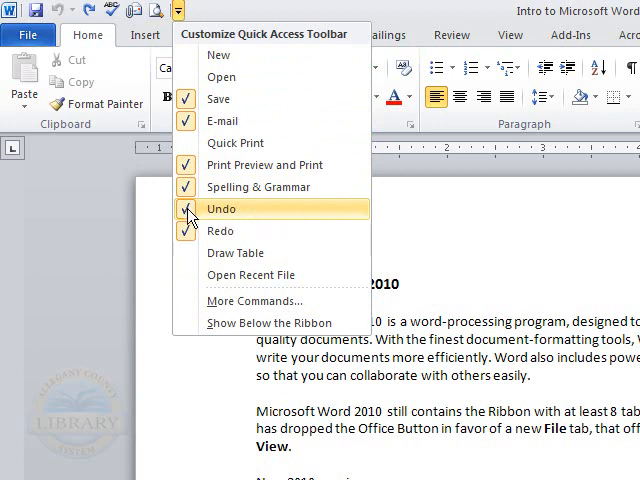
{"action": "left_click", "coordinate": [235, 143]}
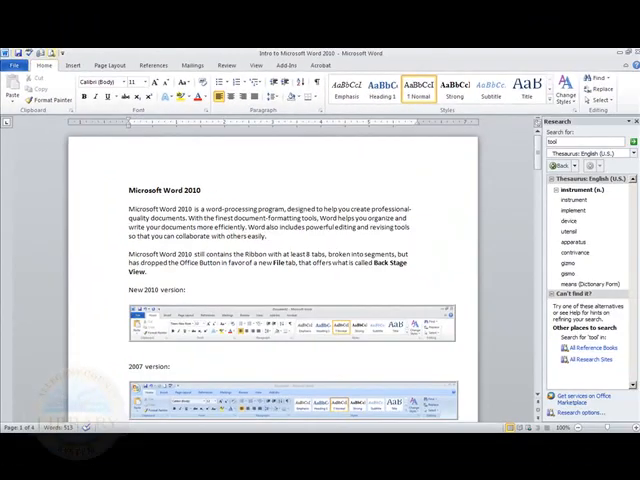
Step: Add Undo back to the Quick Access Toolbar, reopening its options for Redo
{"action": "left_click", "coordinate": [108, 20]}
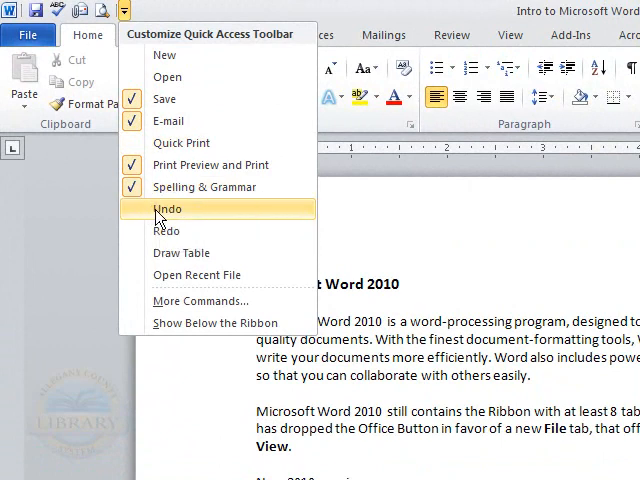
{"action": "left_click", "coordinate": [166, 208]}
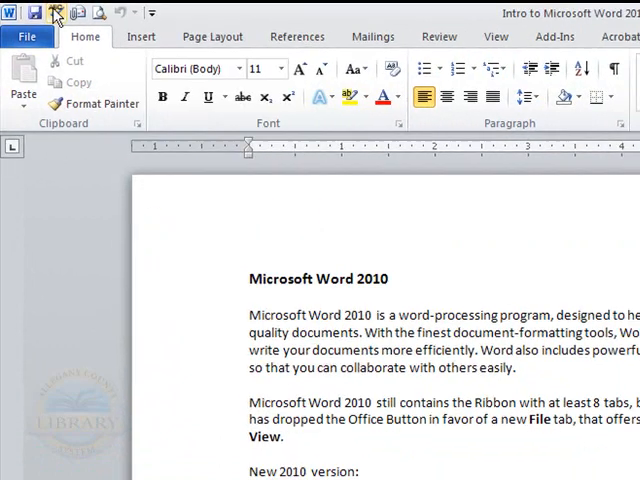
{"action": "left_click", "coordinate": [152, 12]}
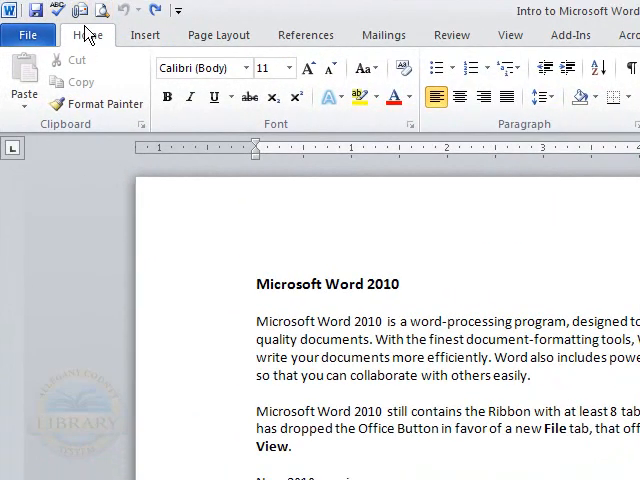
{"action": "mouse_move", "coordinate": [120, 10]}
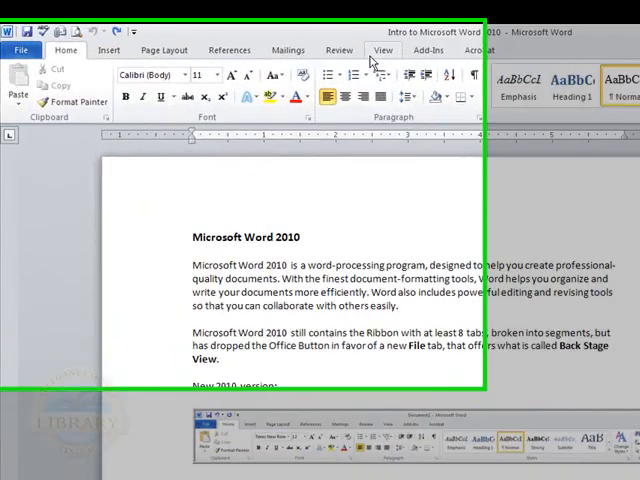
Step: Switch the ribbon to the View tab for the Intro document
{"action": "left_click", "coordinate": [383, 49]}
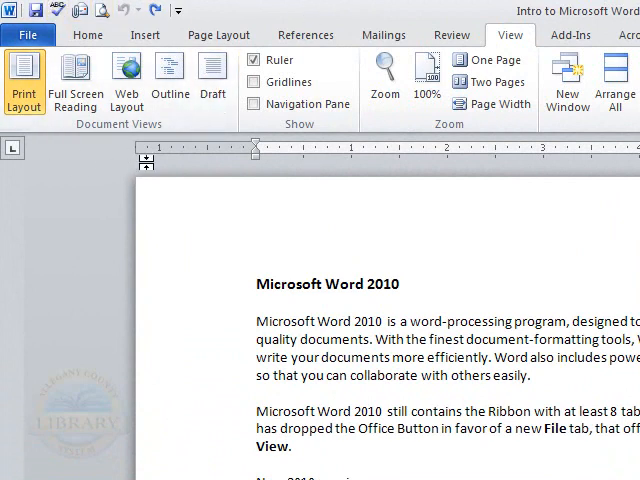
{"action": "mouse_move", "coordinate": [95, 162]}
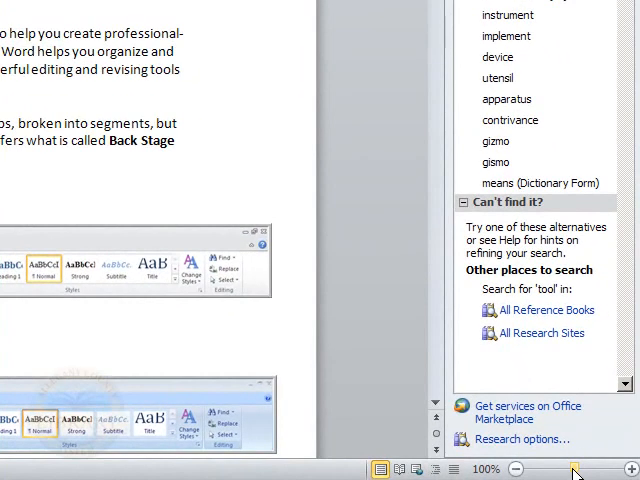
{"action": "mouse_move", "coordinate": [518, 468]}
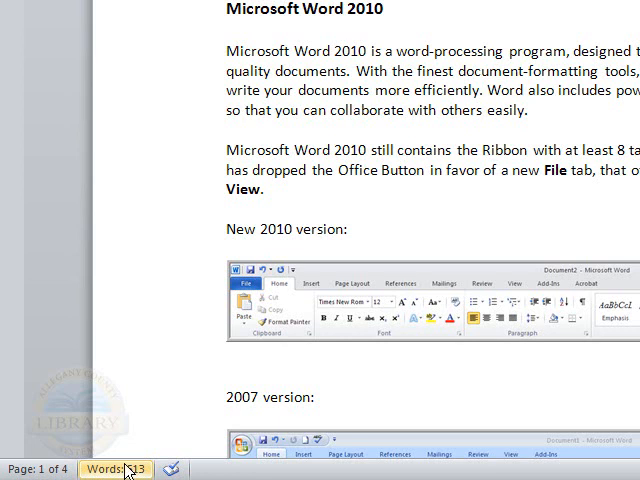
Step: Open the Word Count dialog from the 'Words: 513' status bar item
{"action": "left_click", "coordinate": [115, 469]}
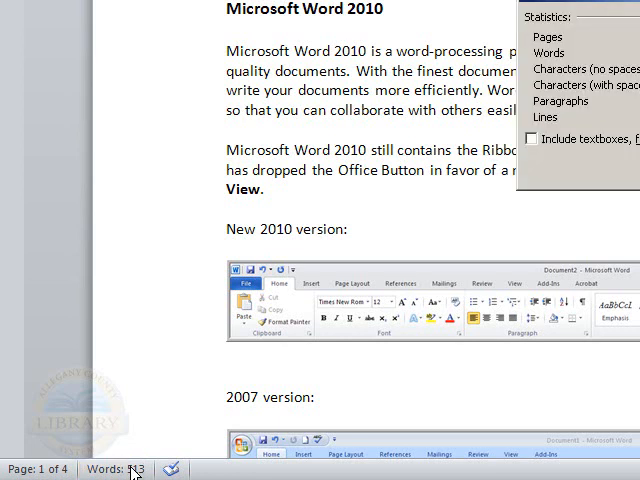
{"action": "mouse_move", "coordinate": [445, 293]}
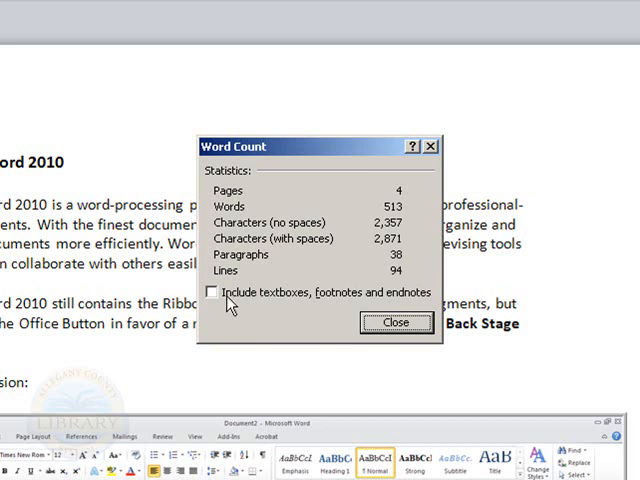
{"action": "mouse_move", "coordinate": [251, 309]}
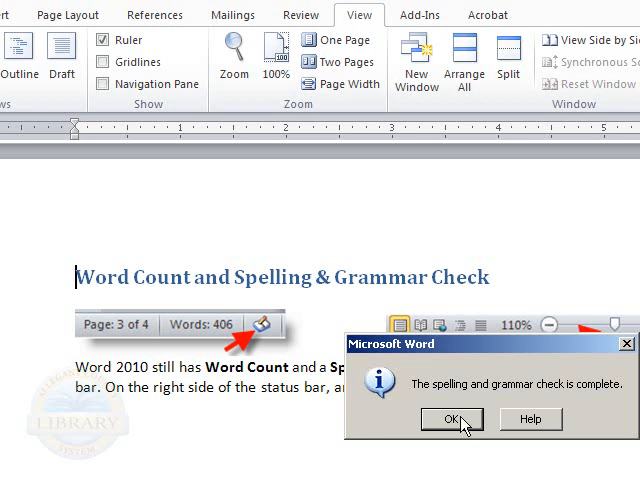
{"action": "mouse_move", "coordinate": [456, 424]}
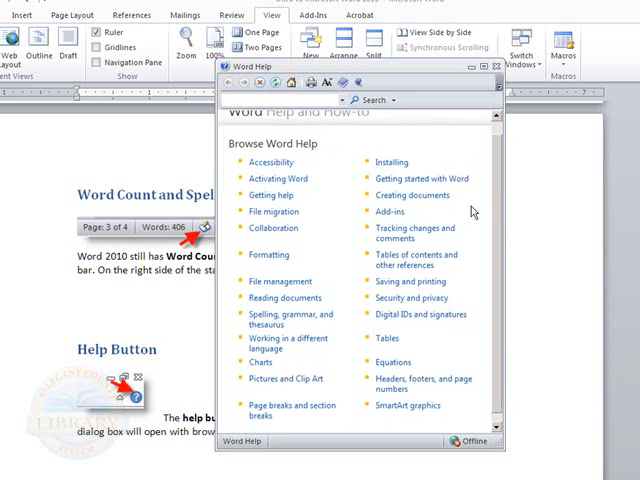
{"action": "mouse_move", "coordinate": [300, 253]}
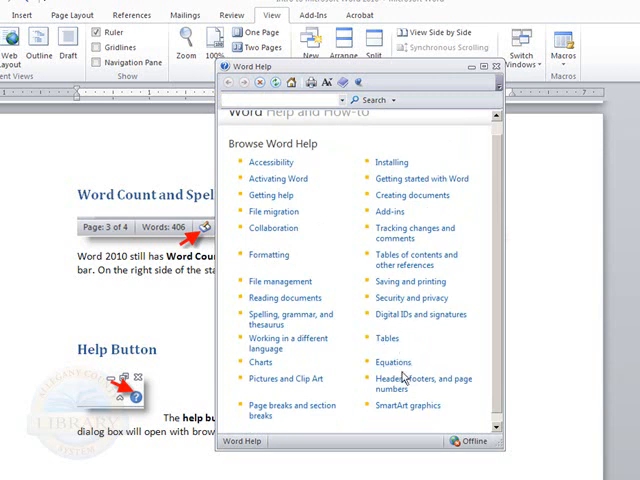
{"action": "mouse_move", "coordinate": [430, 337]}
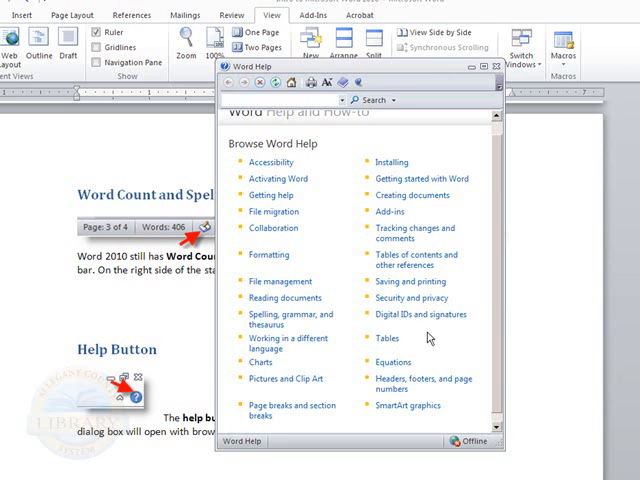
Step: In Browse Word Help, view Tables, return to the topic list, then open Charts
{"action": "scroll", "scroll_direction": "down", "scroll_amount": 3}
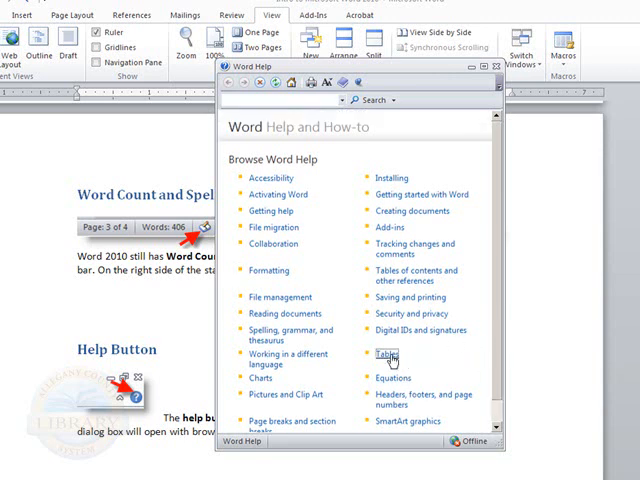
{"action": "left_click", "coordinate": [387, 352]}
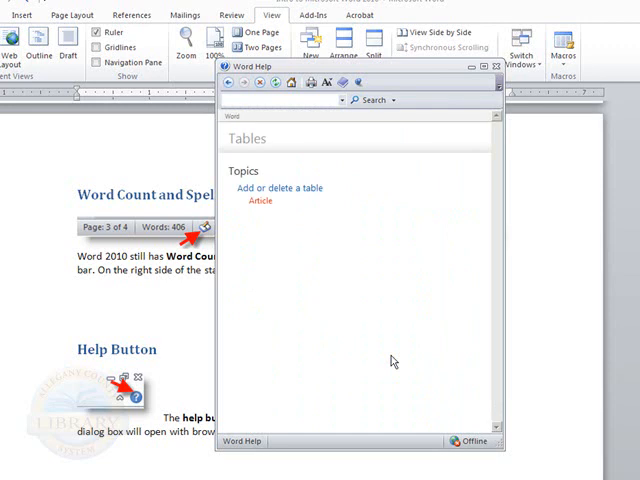
{"action": "mouse_move", "coordinate": [307, 216]}
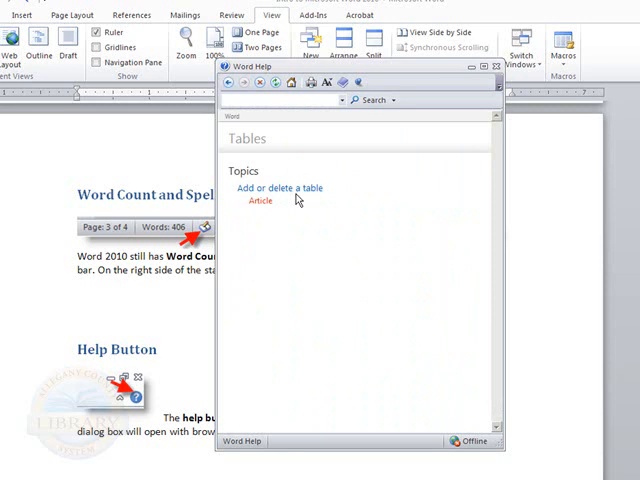
{"action": "mouse_move", "coordinate": [228, 96]}
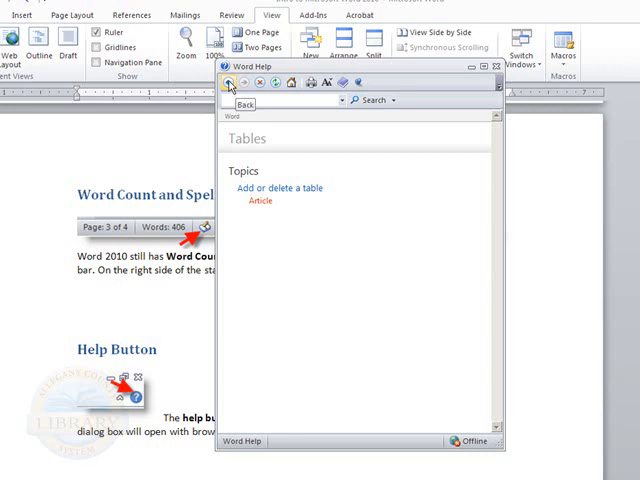
{"action": "left_click", "coordinate": [250, 81]}
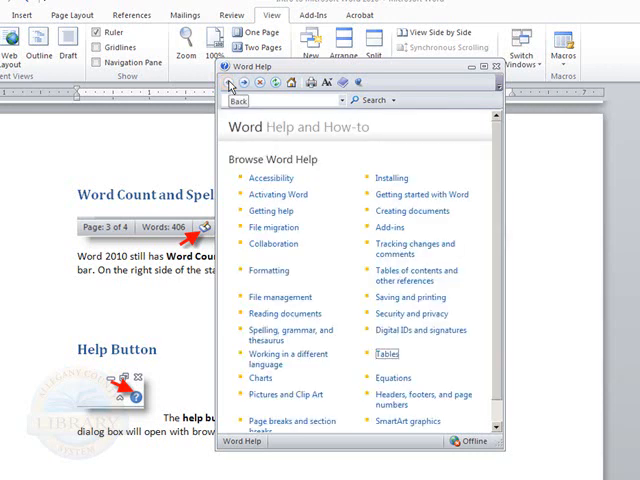
{"action": "left_click", "coordinate": [262, 379]}
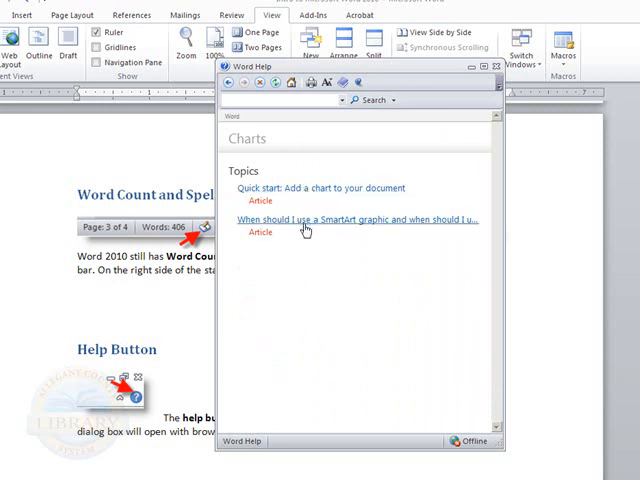
{"action": "mouse_move", "coordinate": [310, 237]}
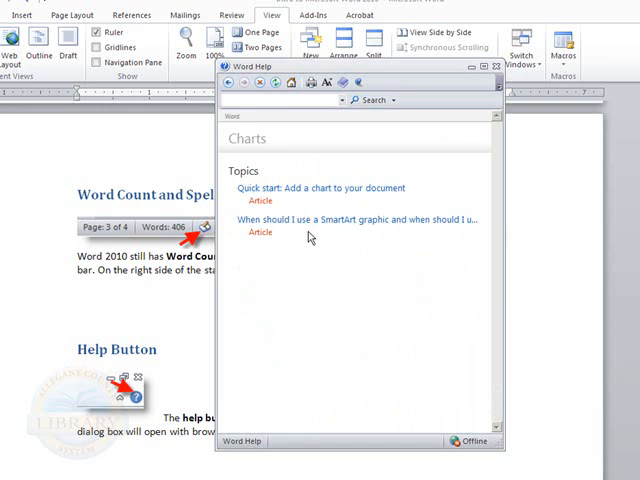